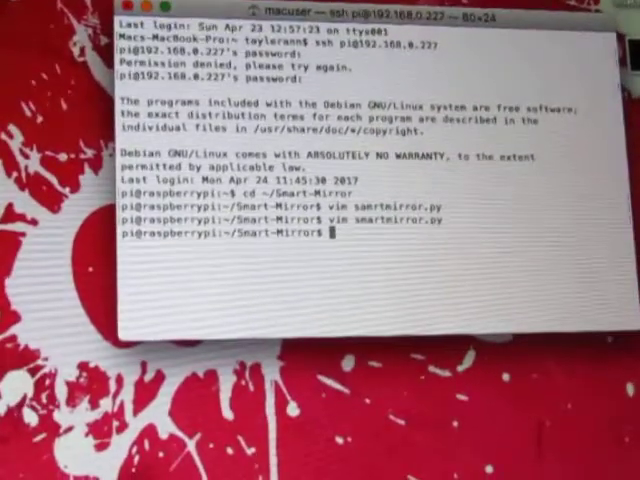
{"action": "type", "text": "python"}
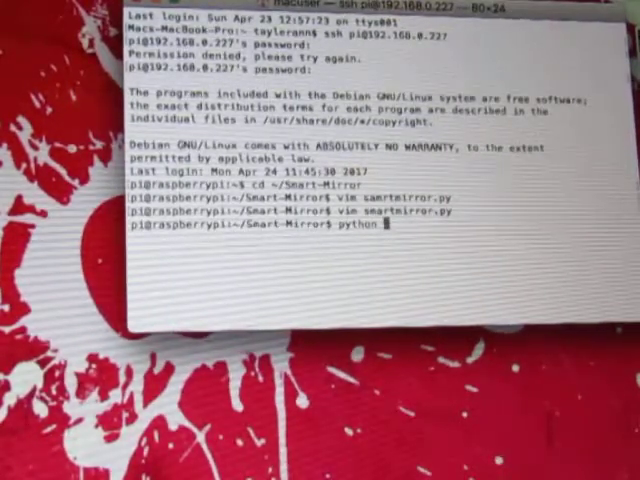